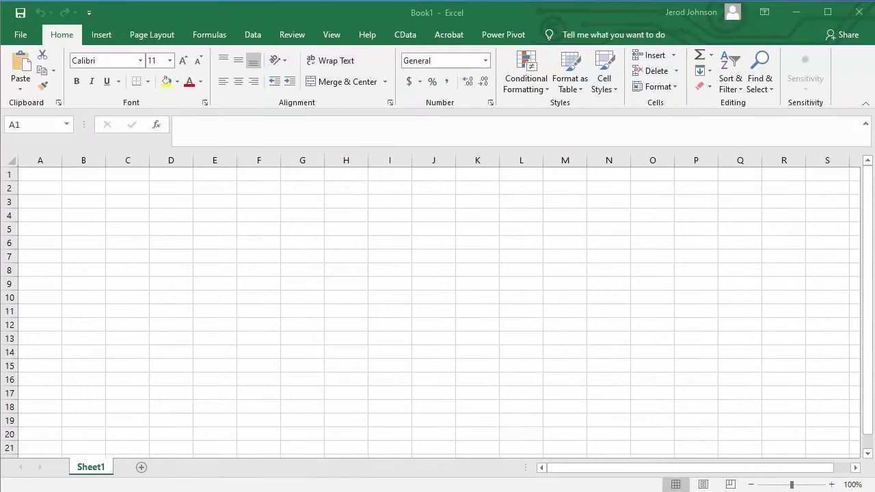
# Review the NetSuite connection in the CData Connection Manager and accept its settings
pyautogui.click(405, 34)
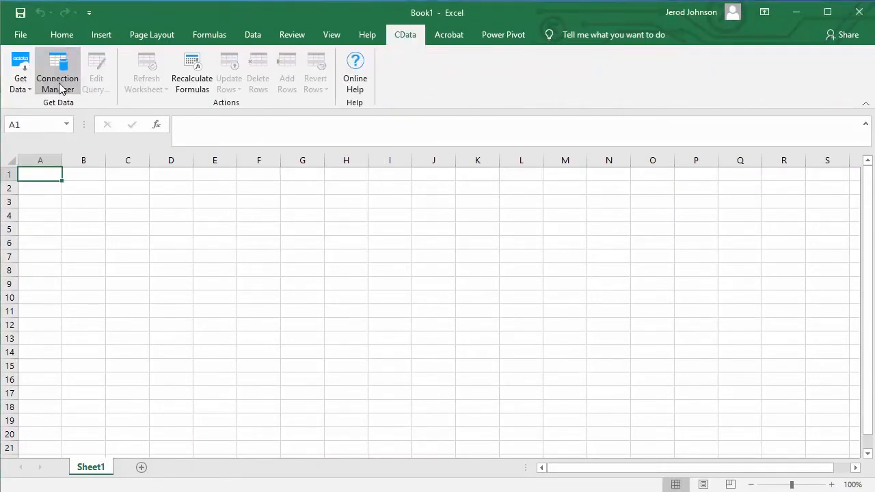
pyautogui.click(57, 74)
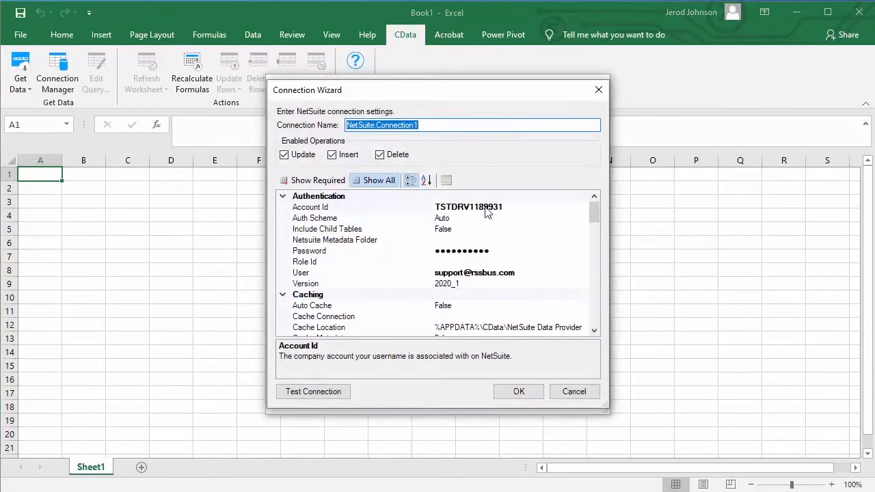
pyautogui.moveTo(485, 279)
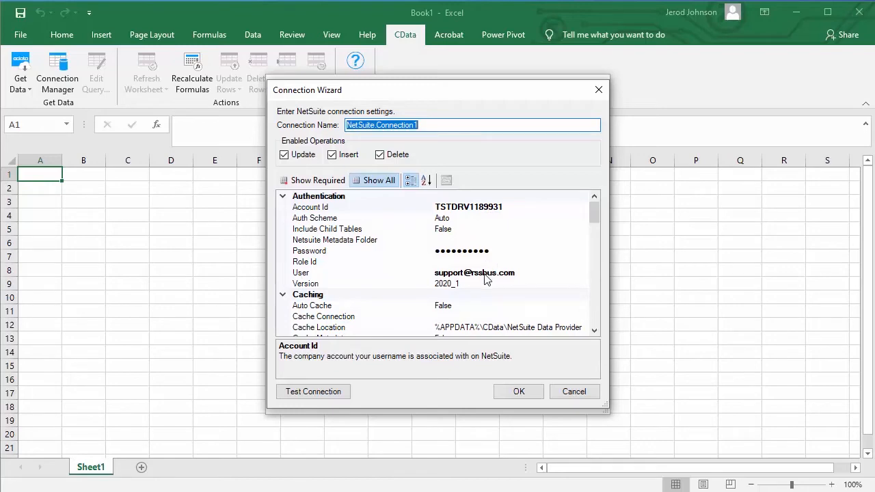
pyautogui.click(313, 391)
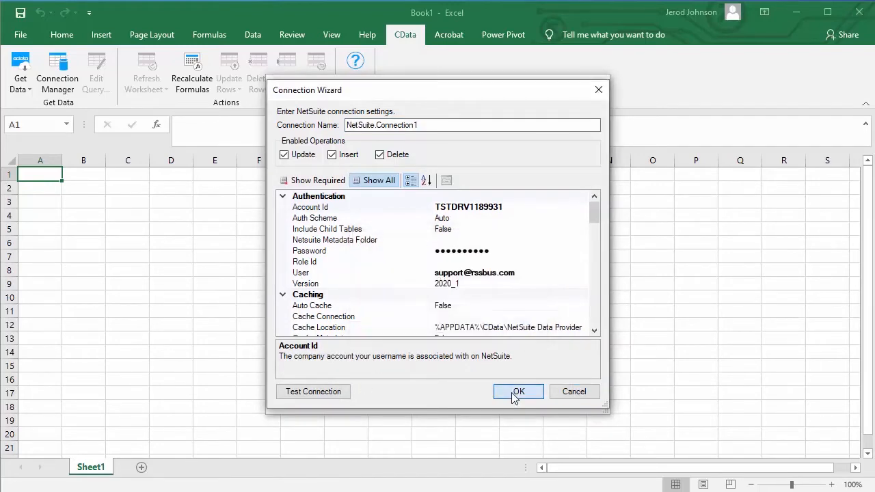
pyautogui.click(516, 391)
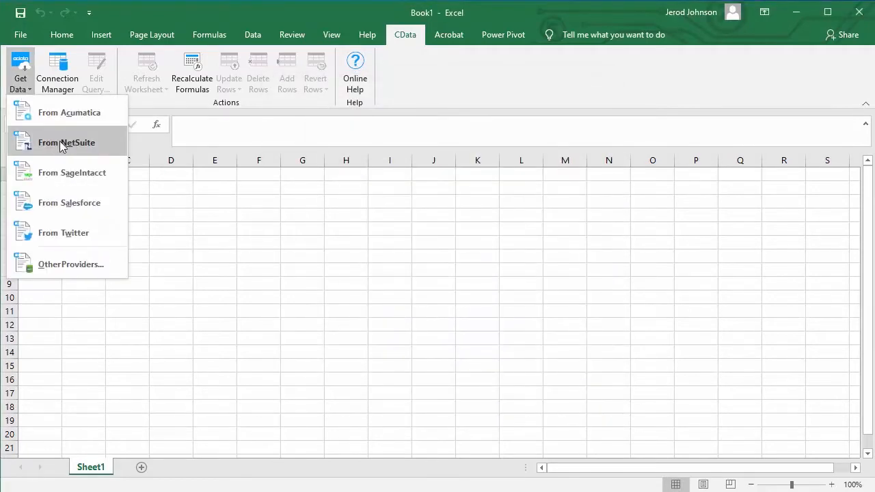
# Run a CData query that loads the NetSuite Account table into a new Account sheet
pyautogui.click(65, 142)
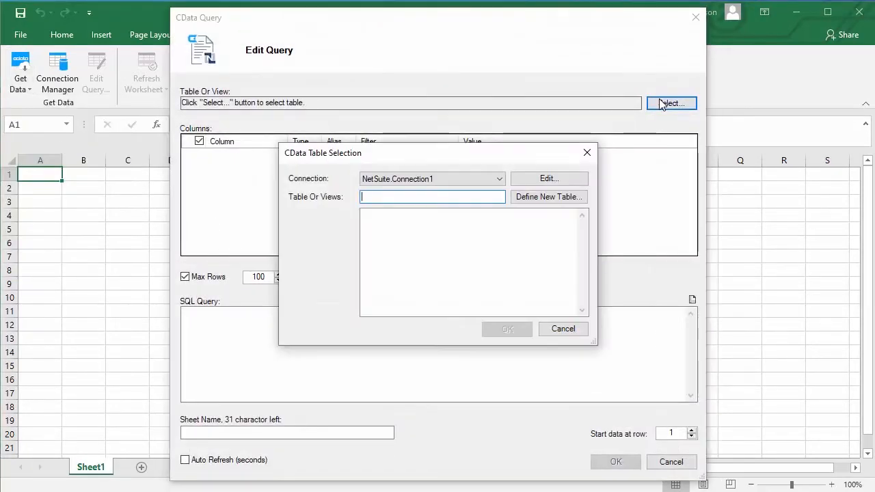
pyautogui.click(432, 197)
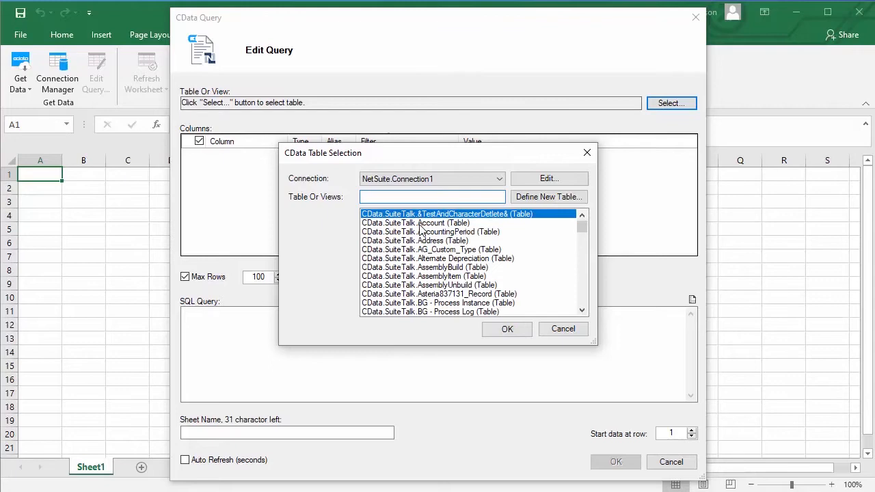
pyautogui.doubleClick(416, 223)
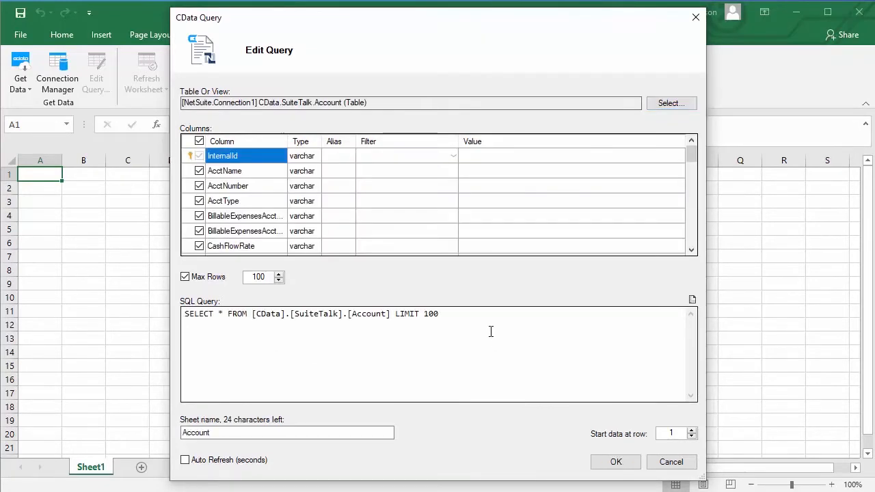
pyautogui.click(615, 462)
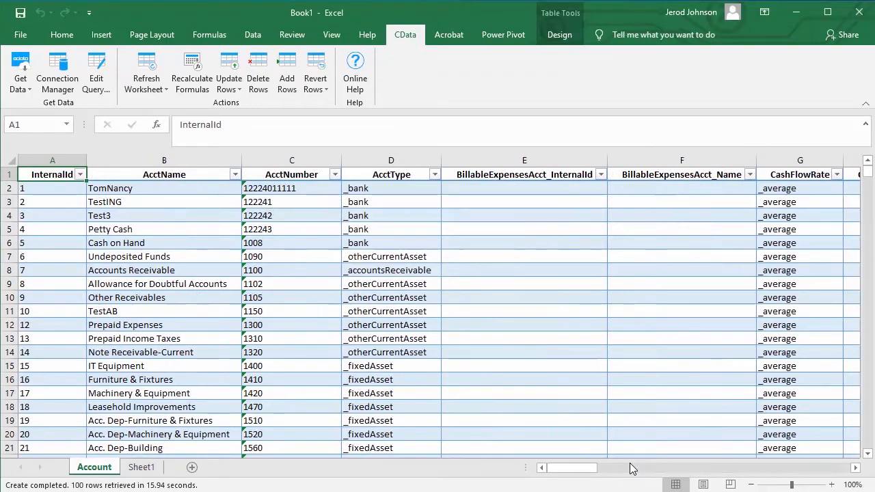
pyautogui.scroll(-3)
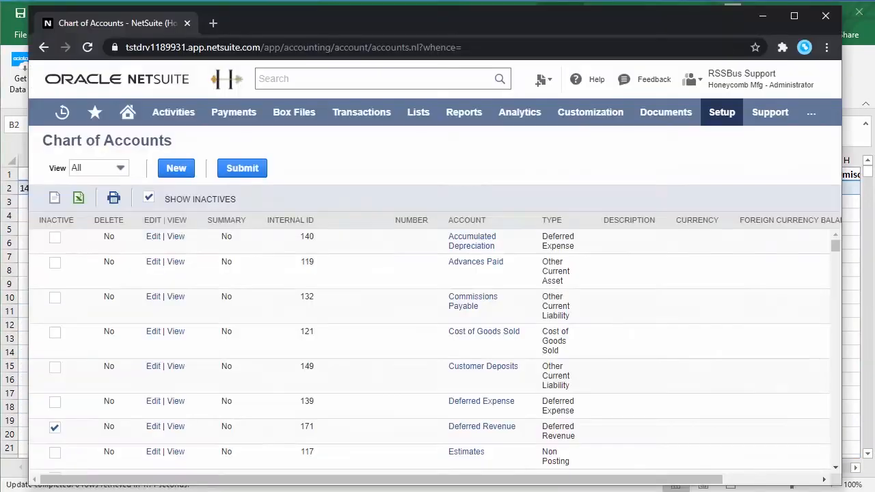
# Edit the Accumulated Depreciation account, add a description, and save it
pyautogui.click(153, 235)
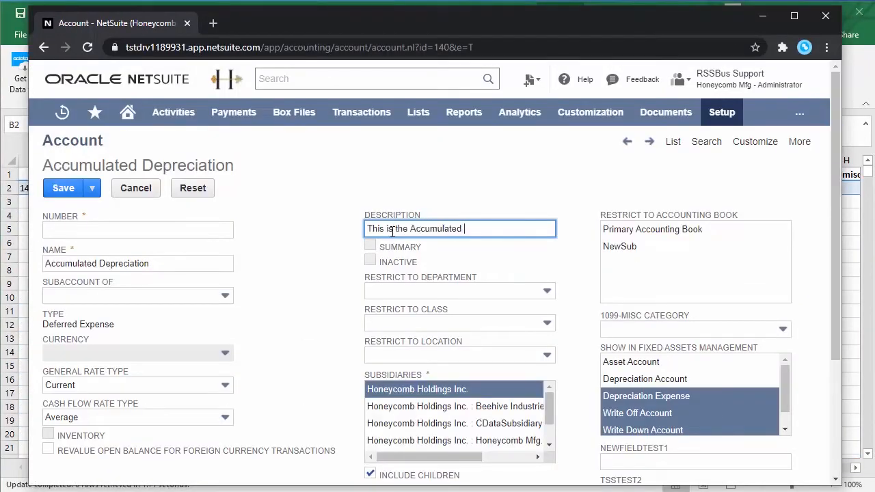
pyautogui.click(63, 188)
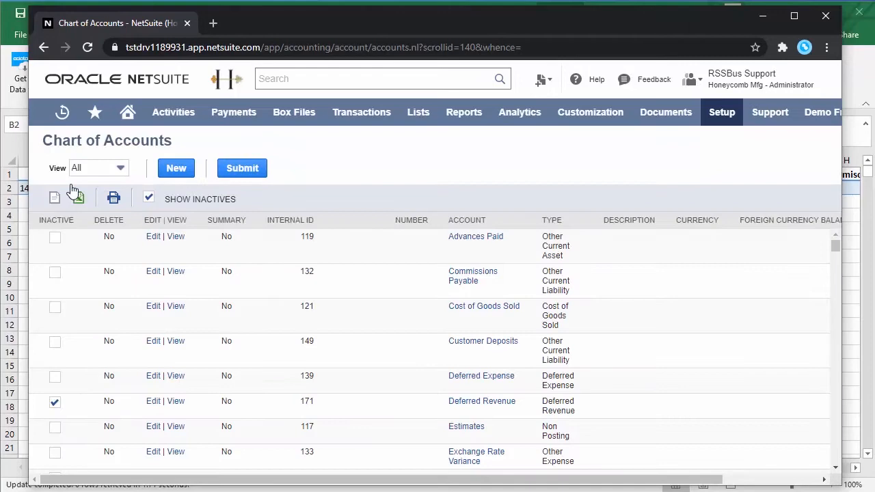